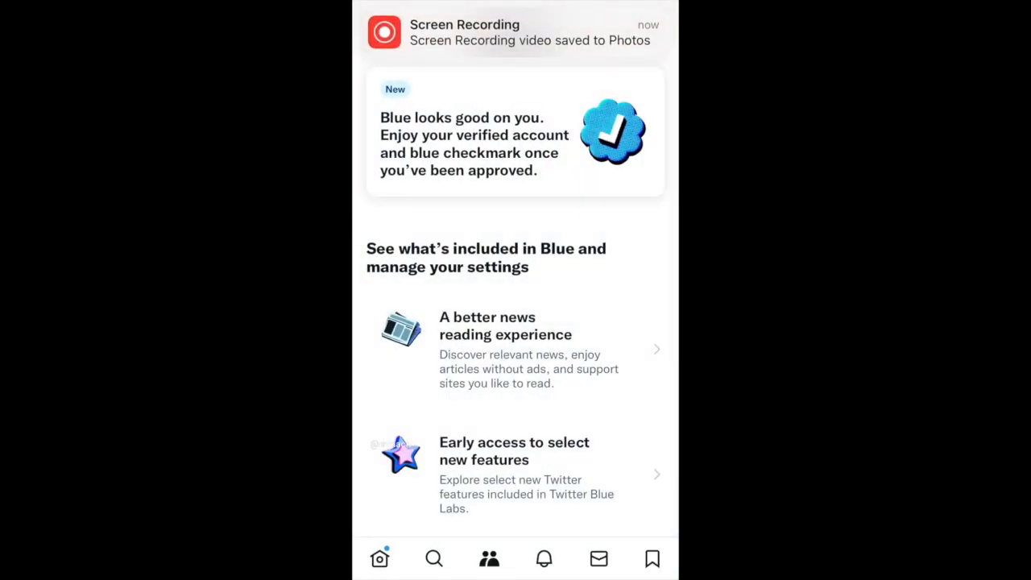
# Scroll the Twitter Blue page down to the Active Subscription section
pyautogui.scroll(-3)
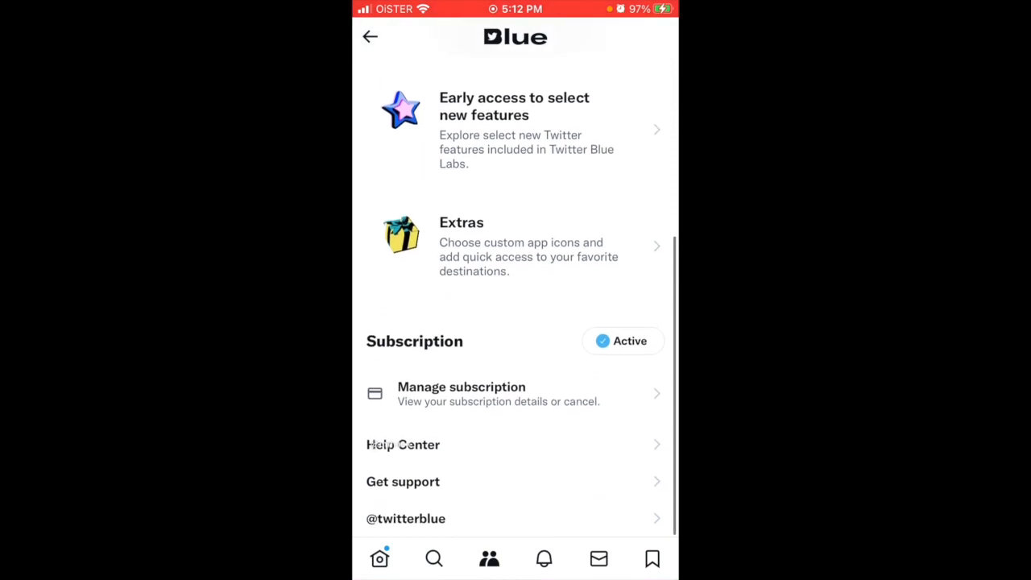
# Open the Manage subscription page for the active Blue subscription
pyautogui.click(461, 393)
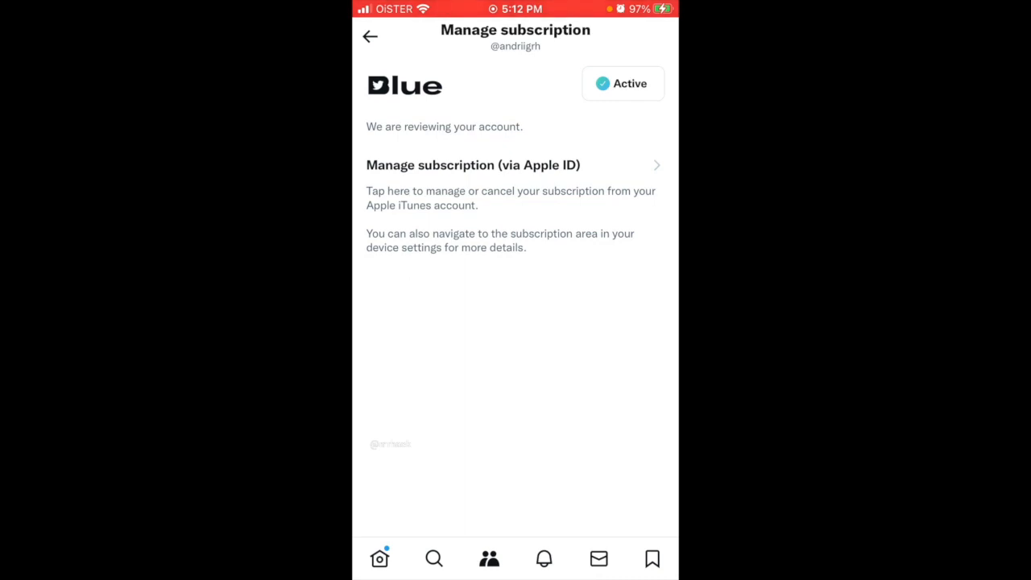
# Go to Apple ID subscriptions and open Twitter Blue's $11.00 monthly Edit Subscription page
pyautogui.click(472, 165)
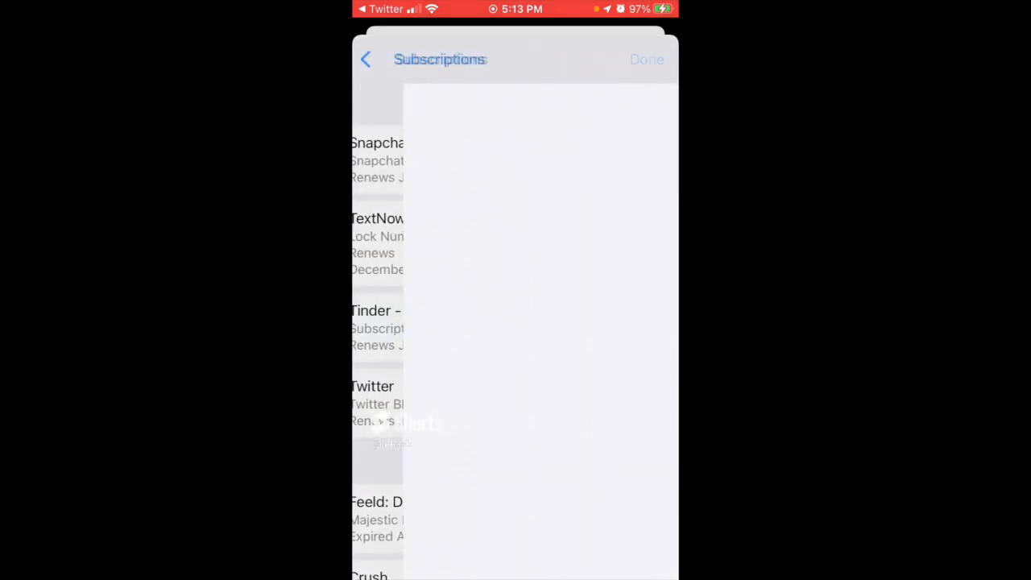
pyautogui.click(372, 402)
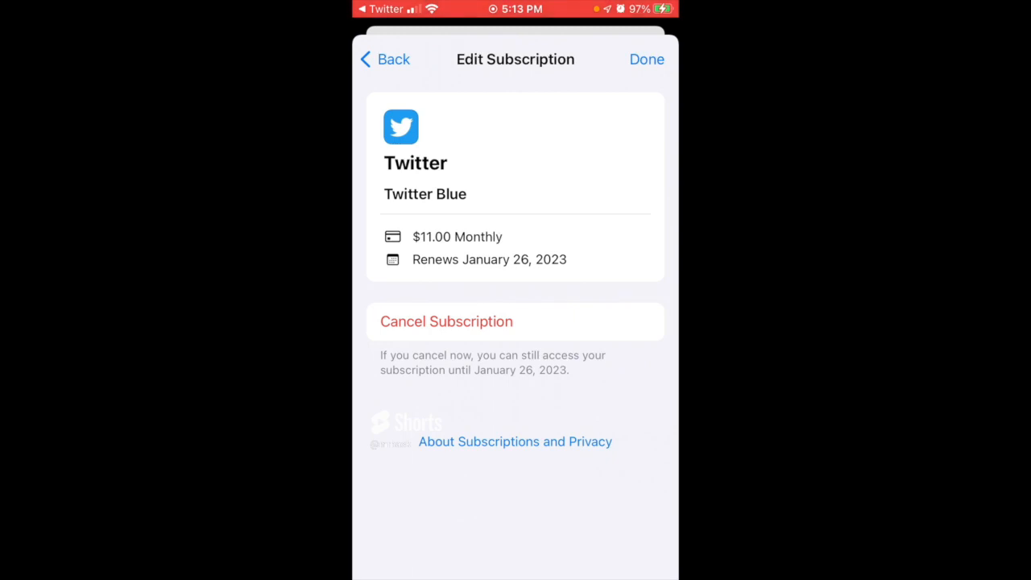